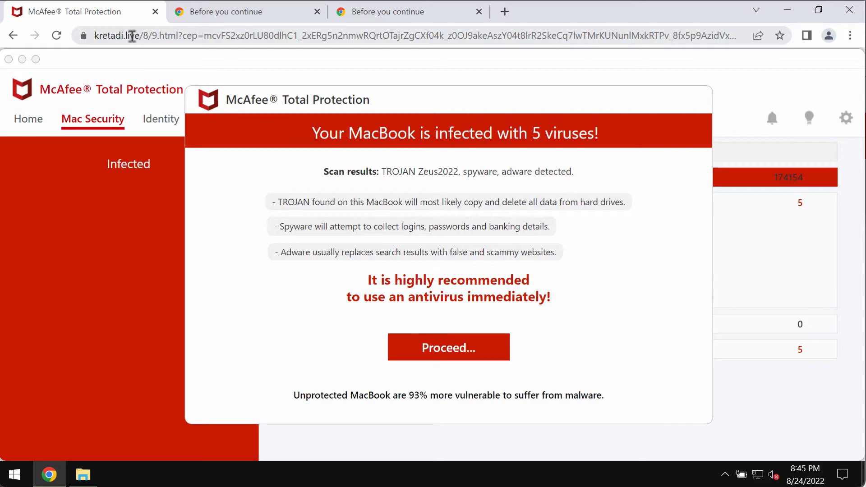
{"action": "mouse_move", "coordinate": [137, 35]}
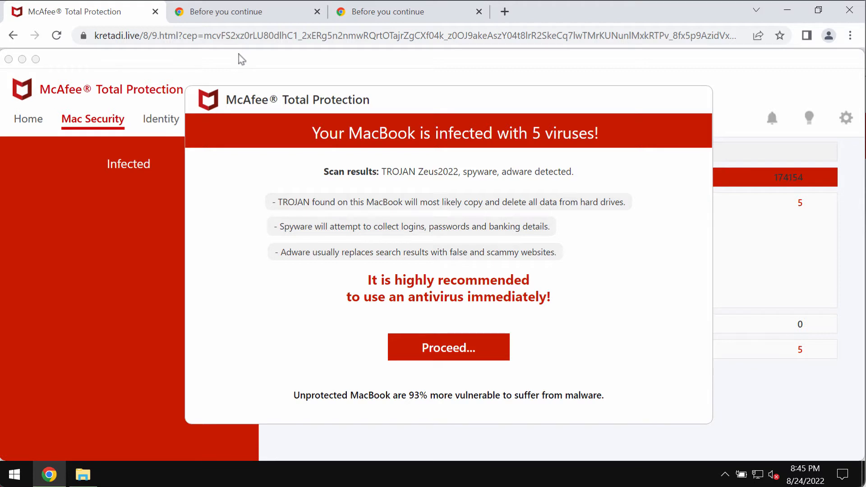
{"action": "mouse_move", "coordinate": [259, 39]}
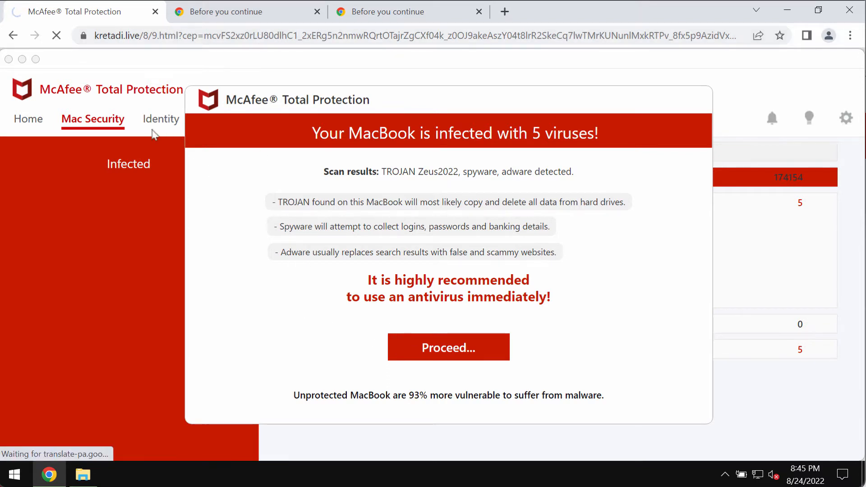
Load combocleaner.com in a new Chrome tab
{"action": "left_click", "coordinate": [449, 346]}
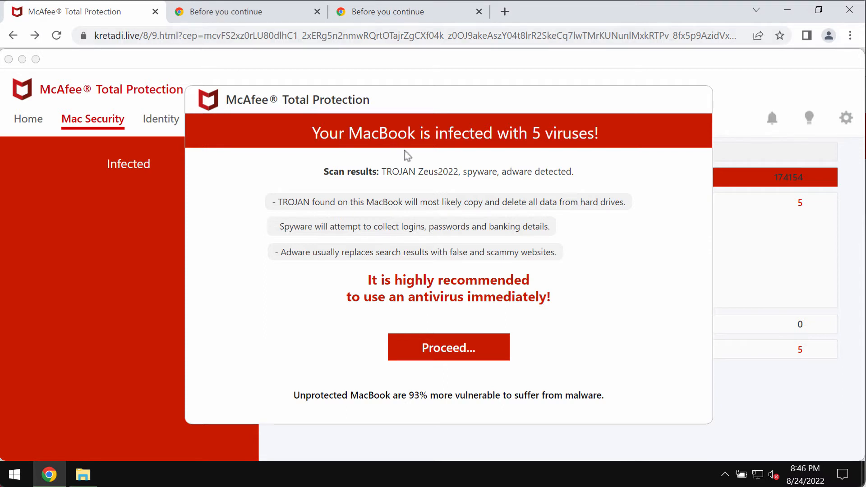
{"action": "mouse_move", "coordinate": [151, 275]}
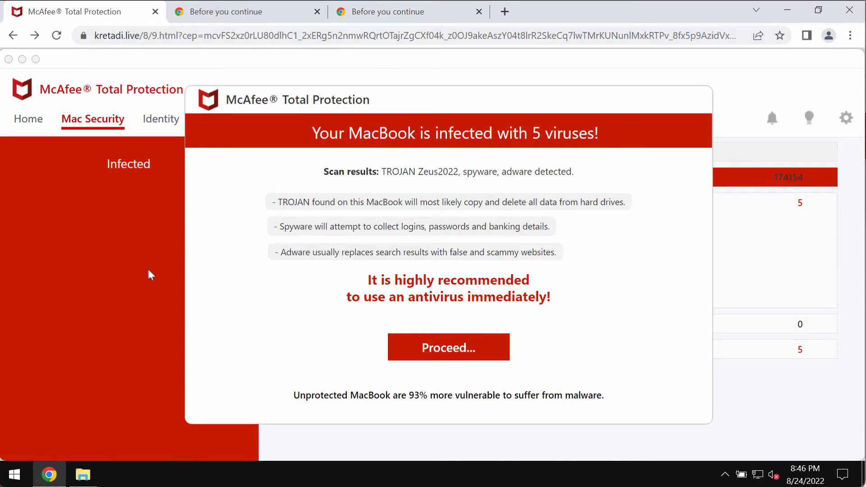
{"action": "mouse_move", "coordinate": [491, 19]}
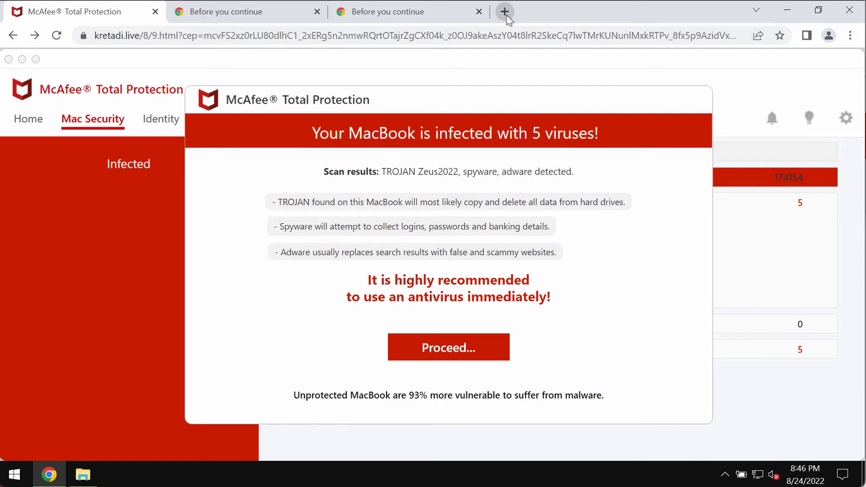
{"action": "left_click", "coordinate": [504, 11]}
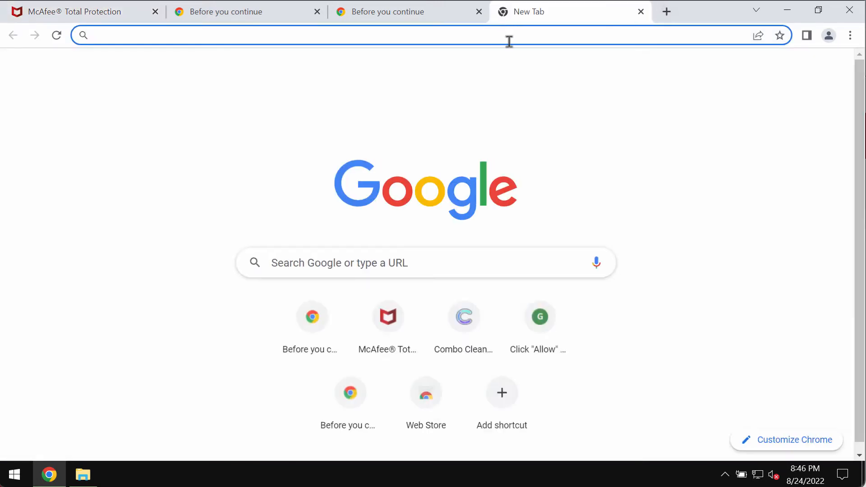
{"action": "type", "text": "combocleaner.com"}
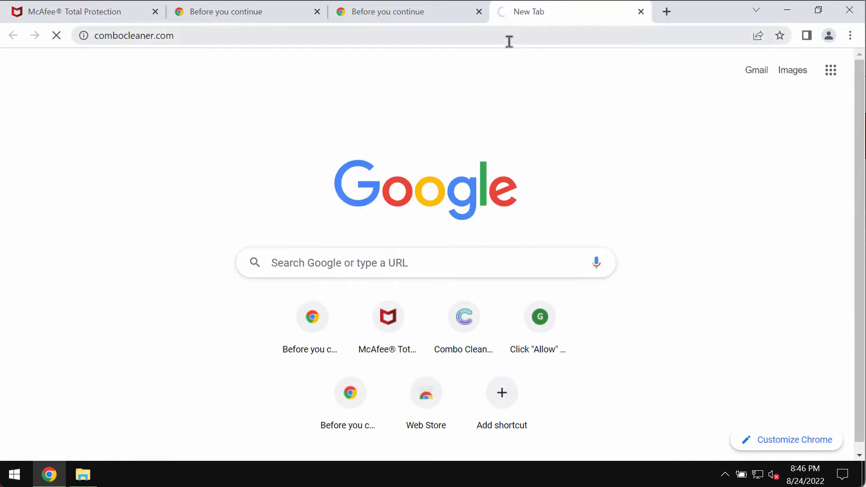
{"action": "left_click", "coordinate": [463, 317]}
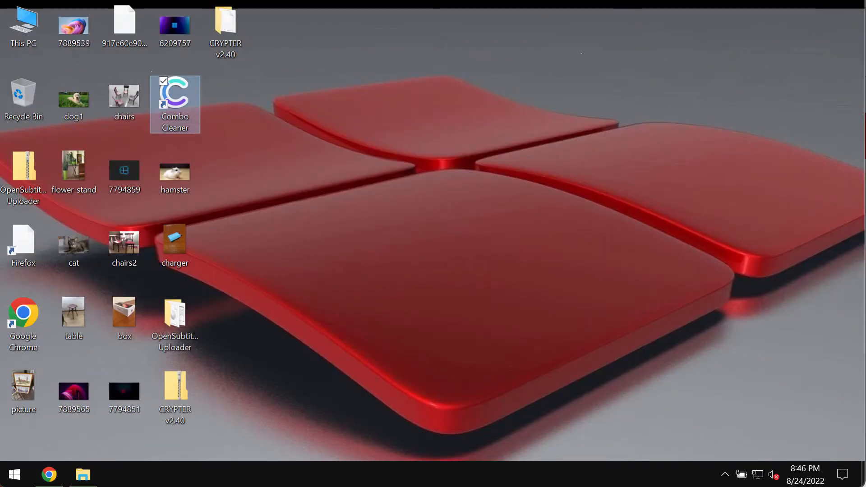
Launch Combo Cleaner from its desktop shortcut to reach the Dashboard
{"action": "double_click", "coordinate": [174, 94]}
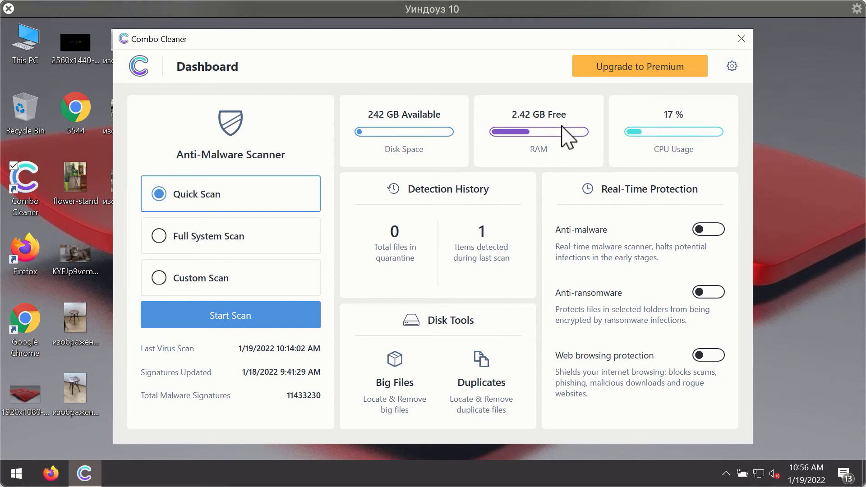
{"action": "mouse_move", "coordinate": [494, 149]}
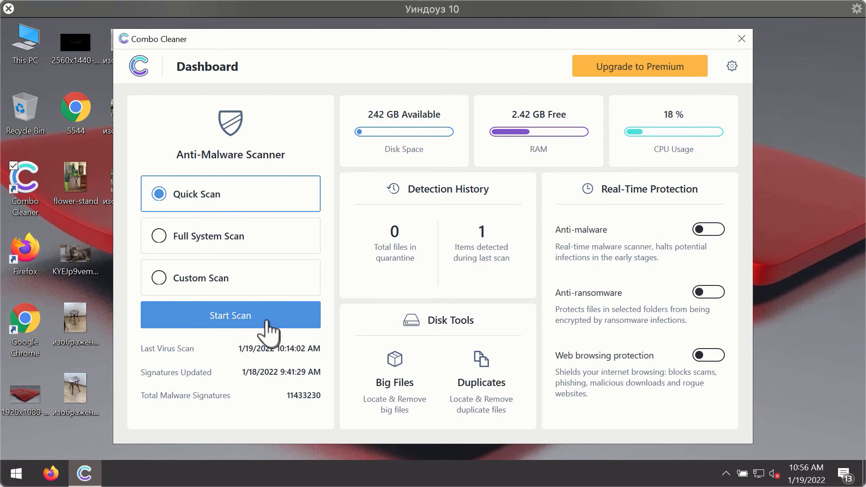
Start a Quick Scan of the computer for malware
{"action": "left_click", "coordinate": [230, 315]}
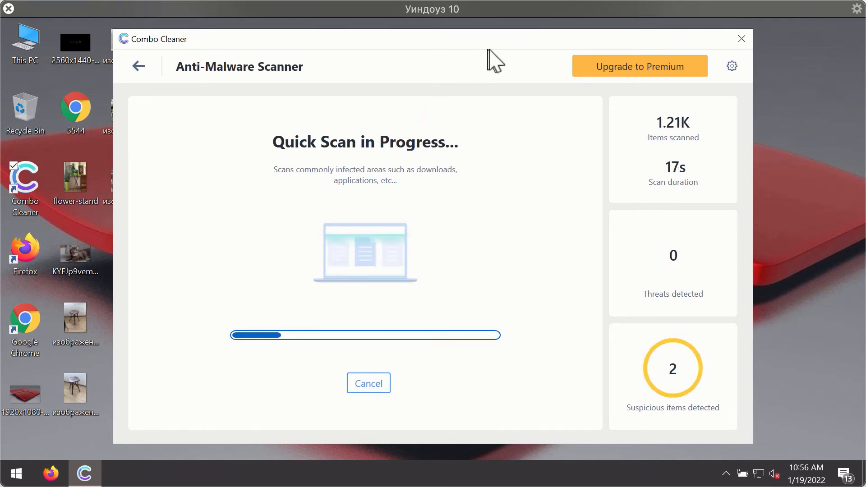
{"action": "mouse_move", "coordinate": [652, 75]}
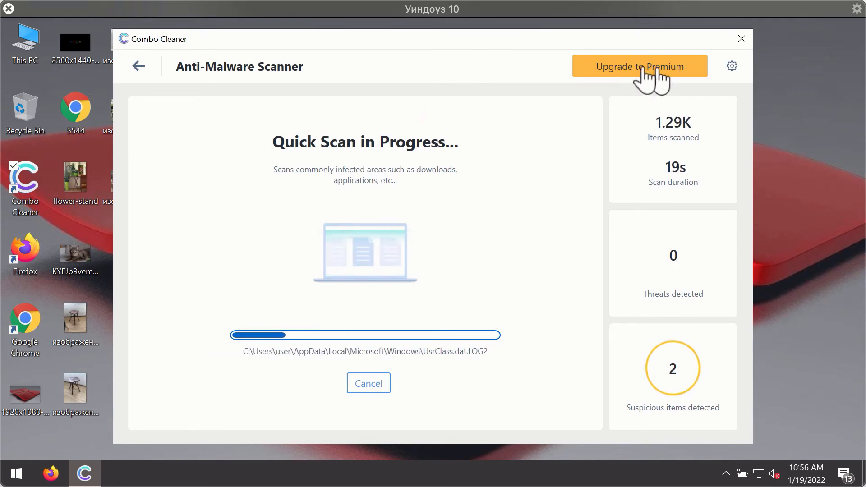
{"action": "mouse_move", "coordinate": [732, 66]}
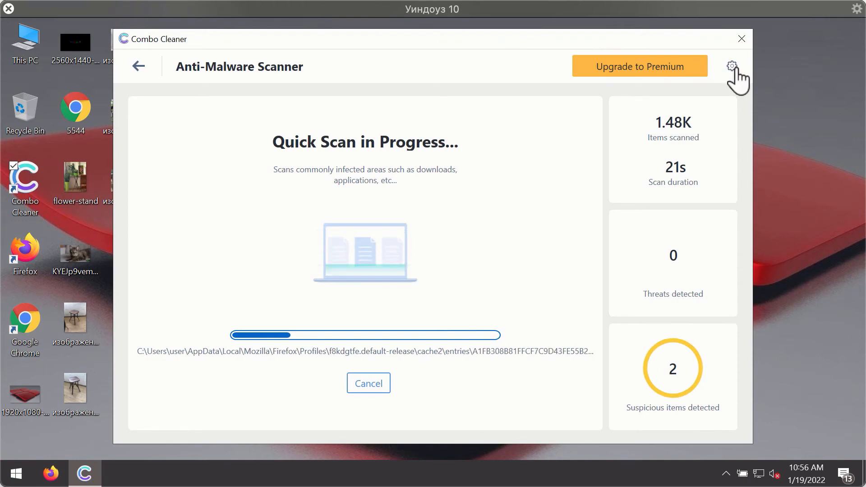
{"action": "left_click", "coordinate": [732, 66]}
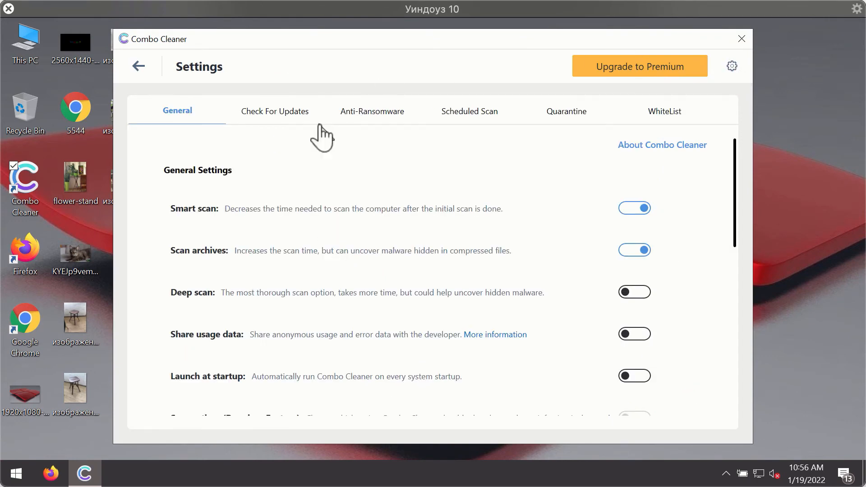
{"action": "mouse_move", "coordinate": [254, 99]}
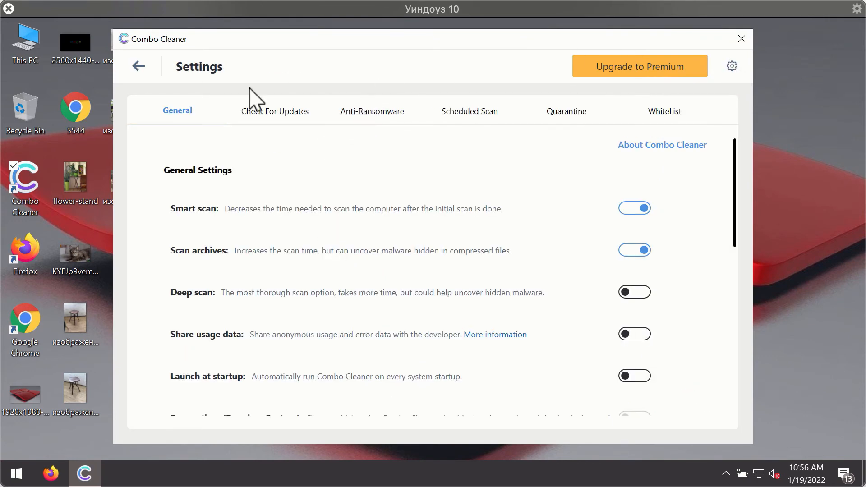
{"action": "left_click", "coordinate": [372, 111]}
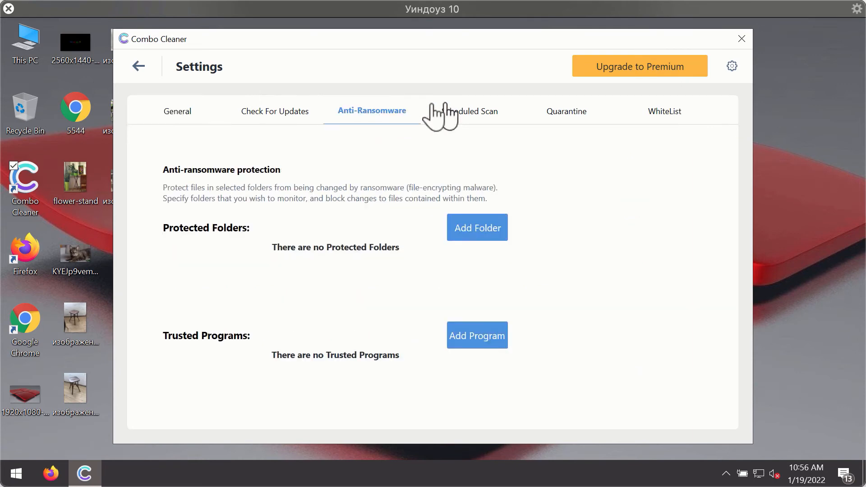
{"action": "mouse_move", "coordinate": [371, 119]}
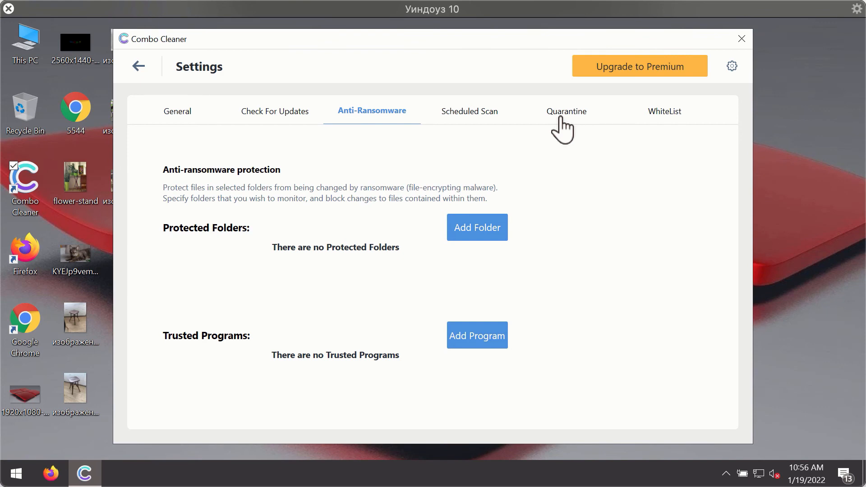
{"action": "mouse_move", "coordinate": [489, 66]}
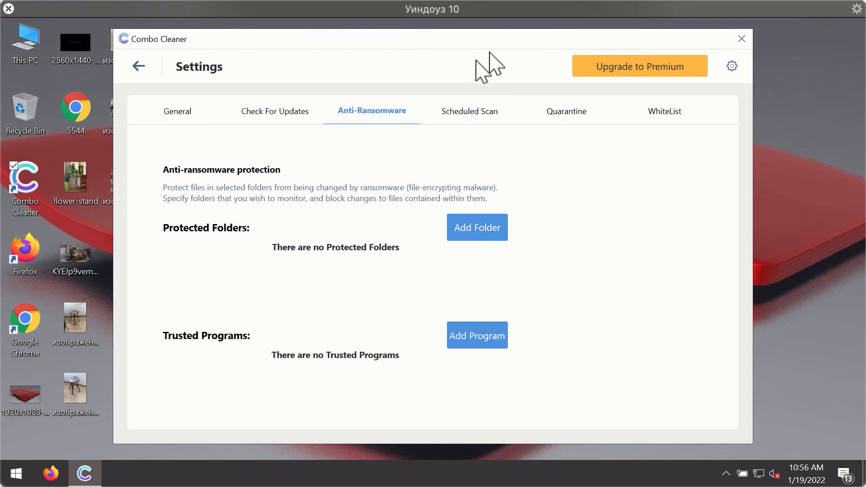
{"action": "mouse_move", "coordinate": [535, 60]}
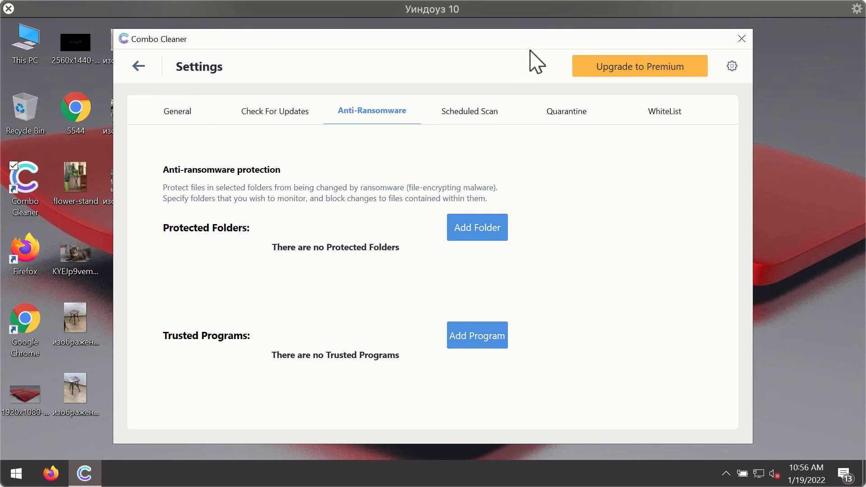
{"action": "left_click", "coordinate": [139, 65]}
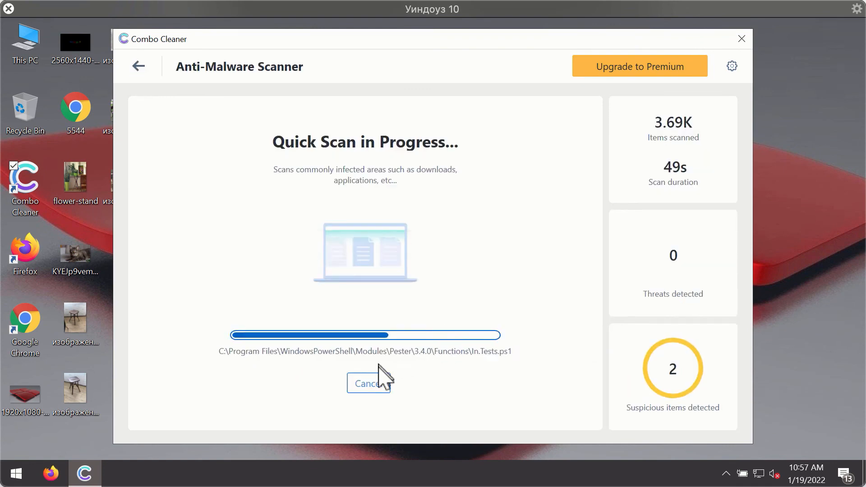
Cancel the running Quick Scan and confirm, leaving two adware threats listed for removal
{"action": "left_click", "coordinate": [369, 383]}
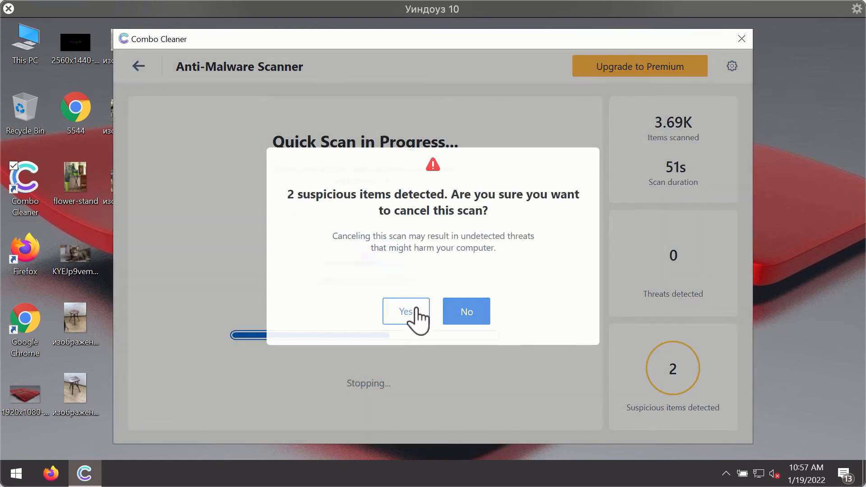
{"action": "left_click", "coordinate": [466, 311]}
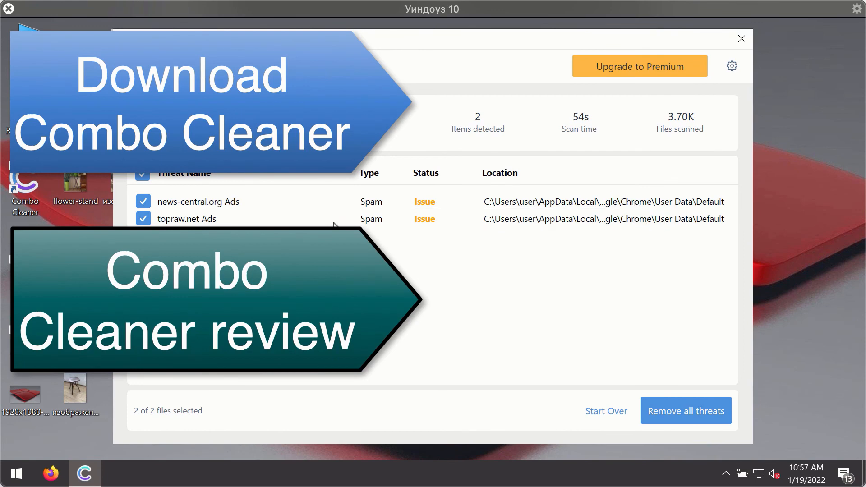
{"action": "mouse_move", "coordinate": [710, 220]}
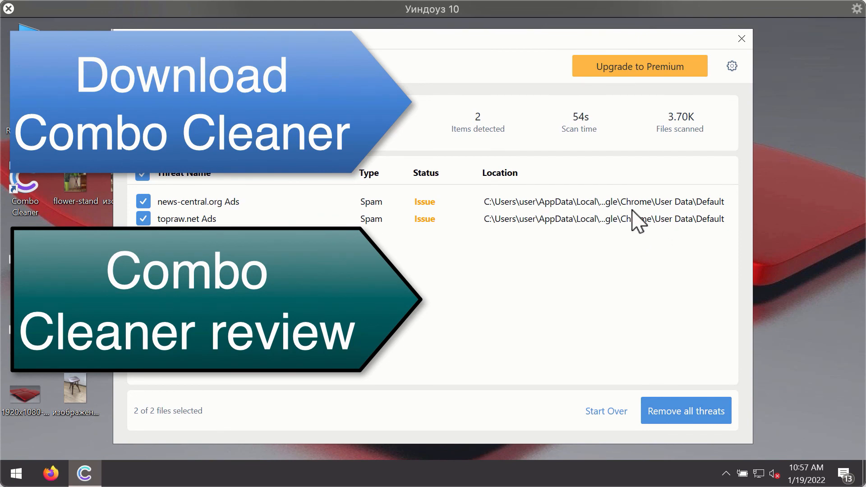
{"action": "mouse_move", "coordinate": [641, 210]}
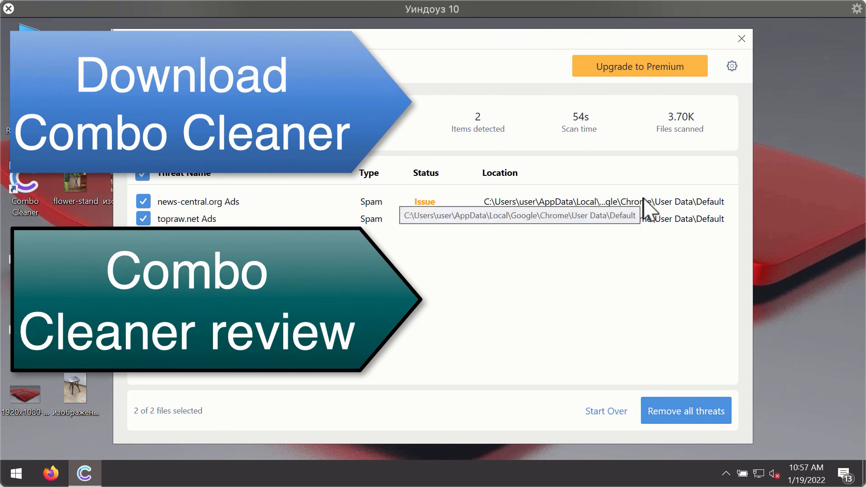